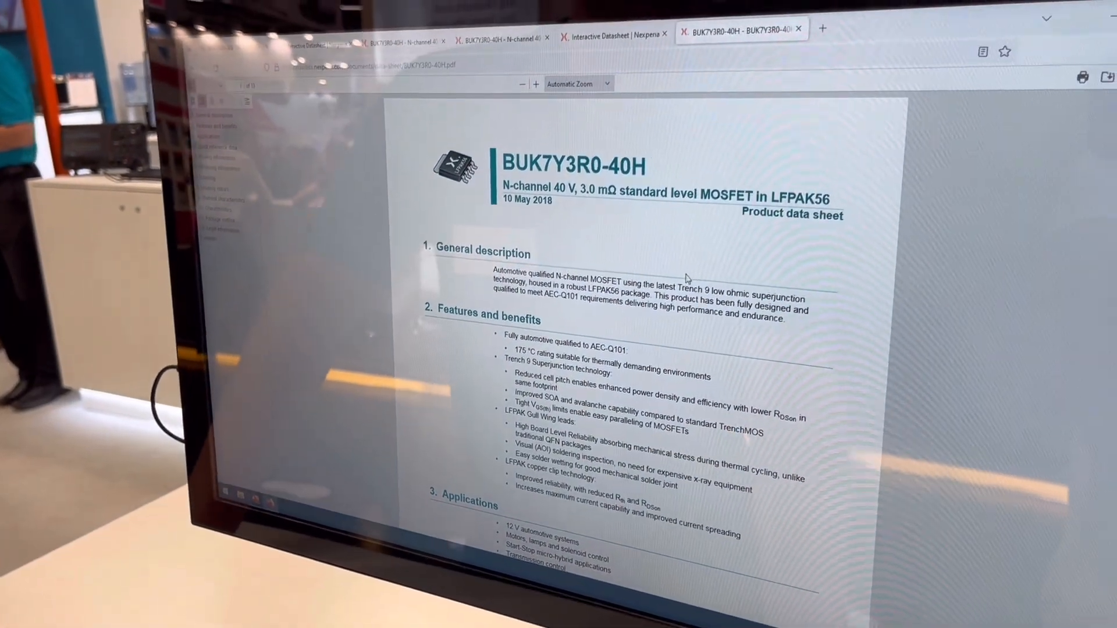
Scroll the BUK7Y3R0-40H PDF from its first page down to Table 7 Characteristics with the on-state resistance figures
scroll(down, 3)
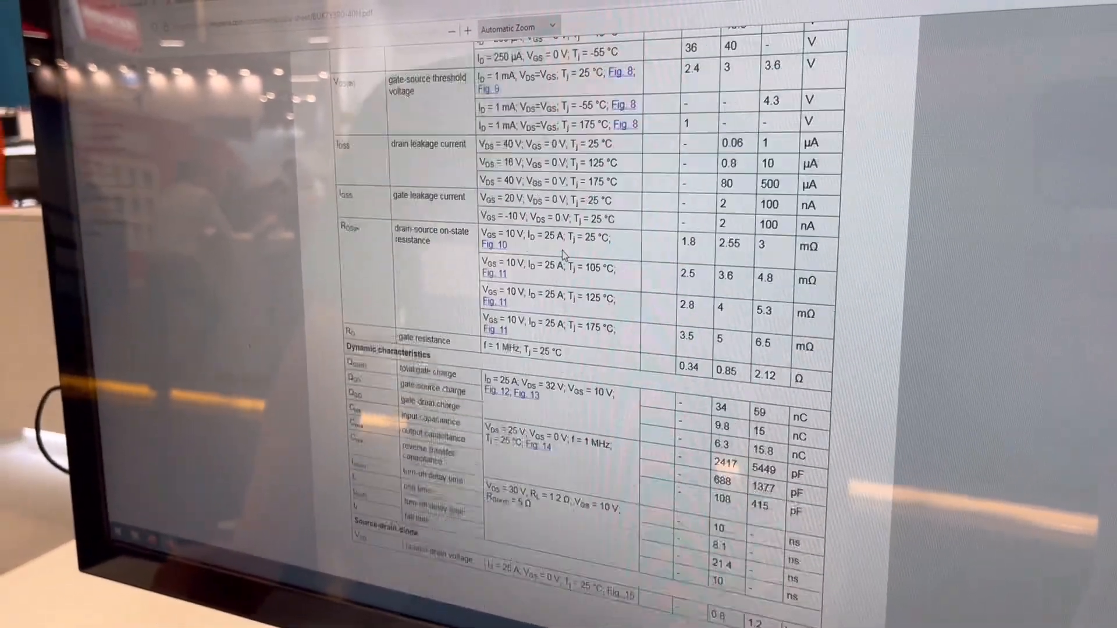
scroll(down, 3)
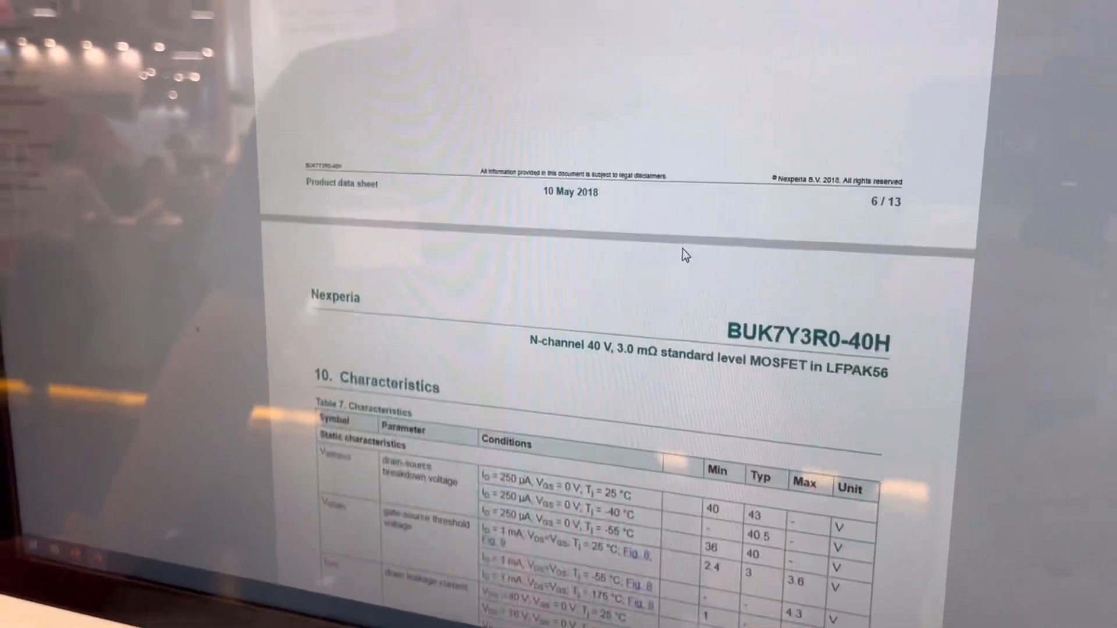
scroll(down, 3)
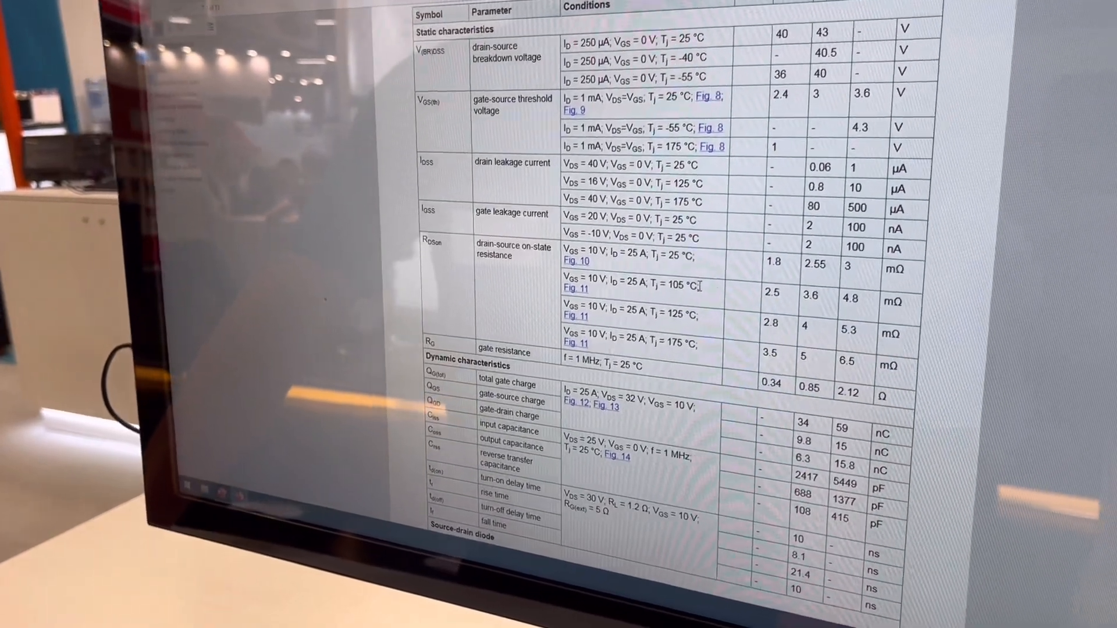
scroll(down, 3)
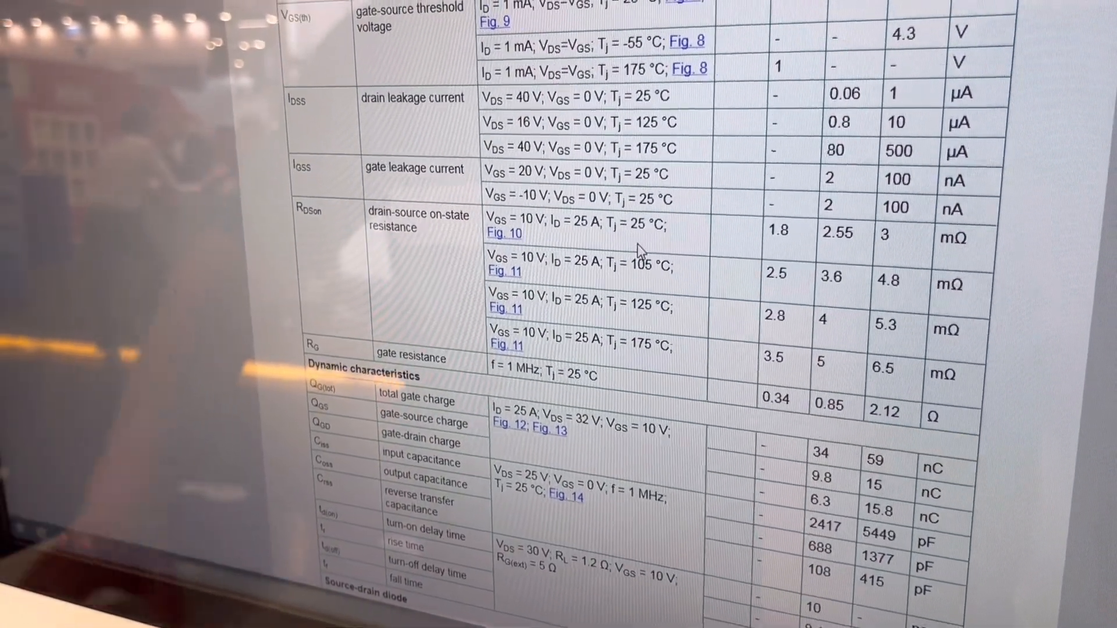
scroll(down, 3)
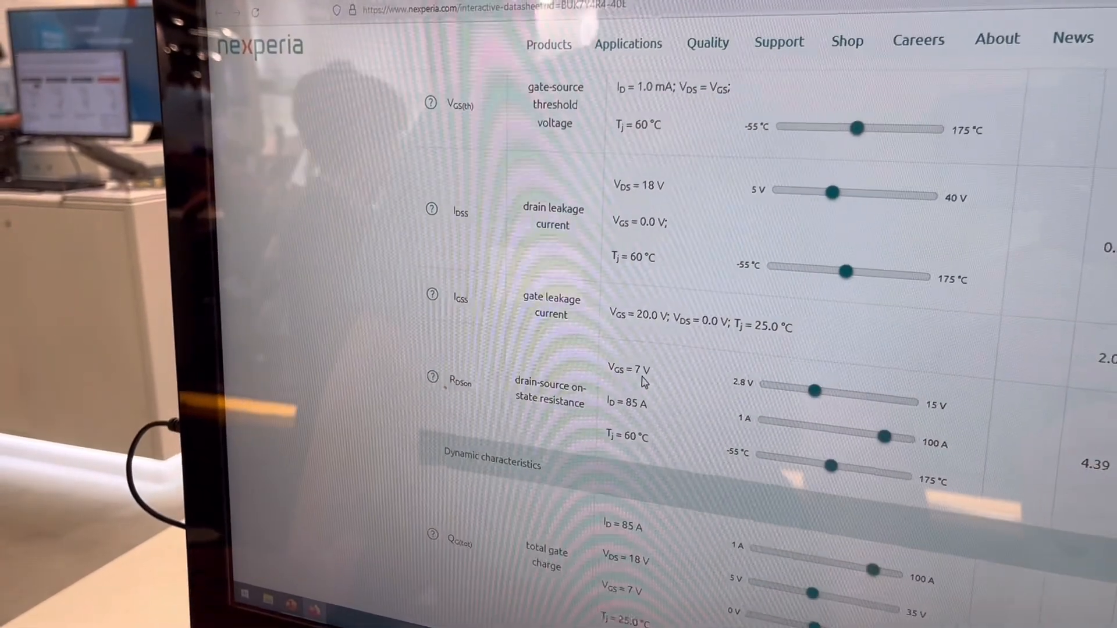
Adjust the total gate charge sliders under Dynamic characteristics to ID 50 A, VDS 28.9 V, VGS 4.8 V, yielding 10 nC
scroll(down, 3)
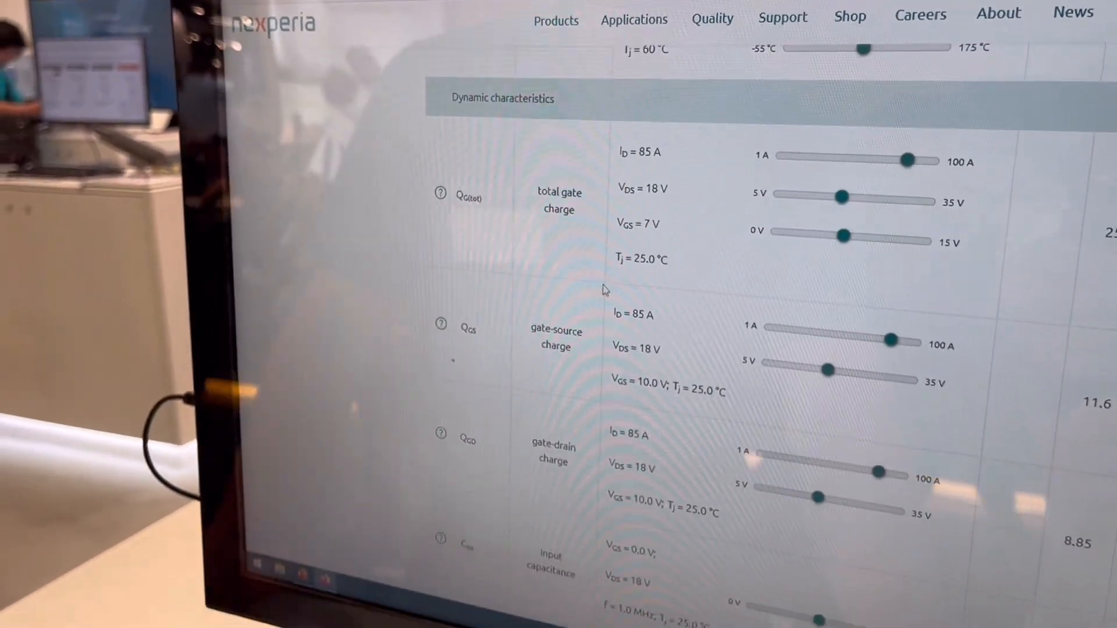
drag(908, 160, 852, 153)
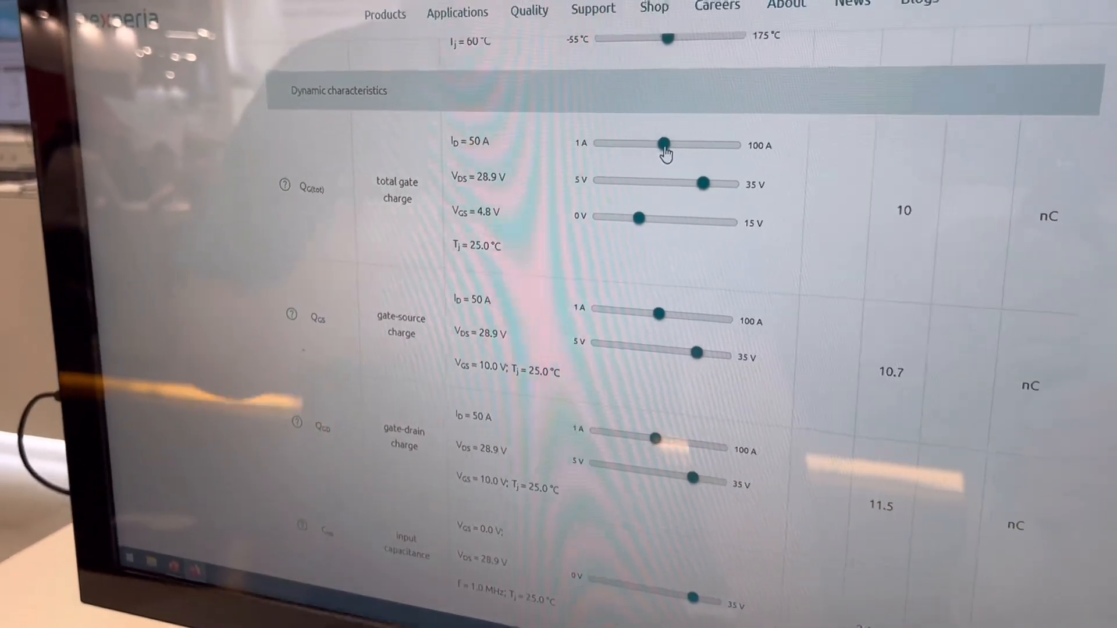
scroll(down, 3)
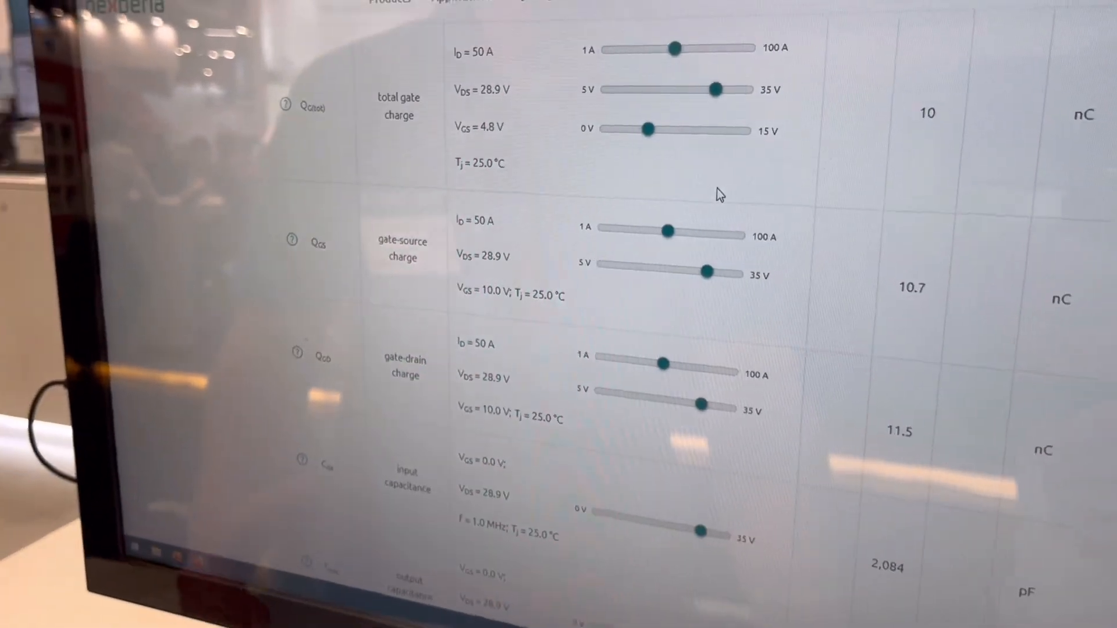
Isolate the δ = 0.5 curve in the transient thermal impedance chart via its legend entry
scroll(down, 3)
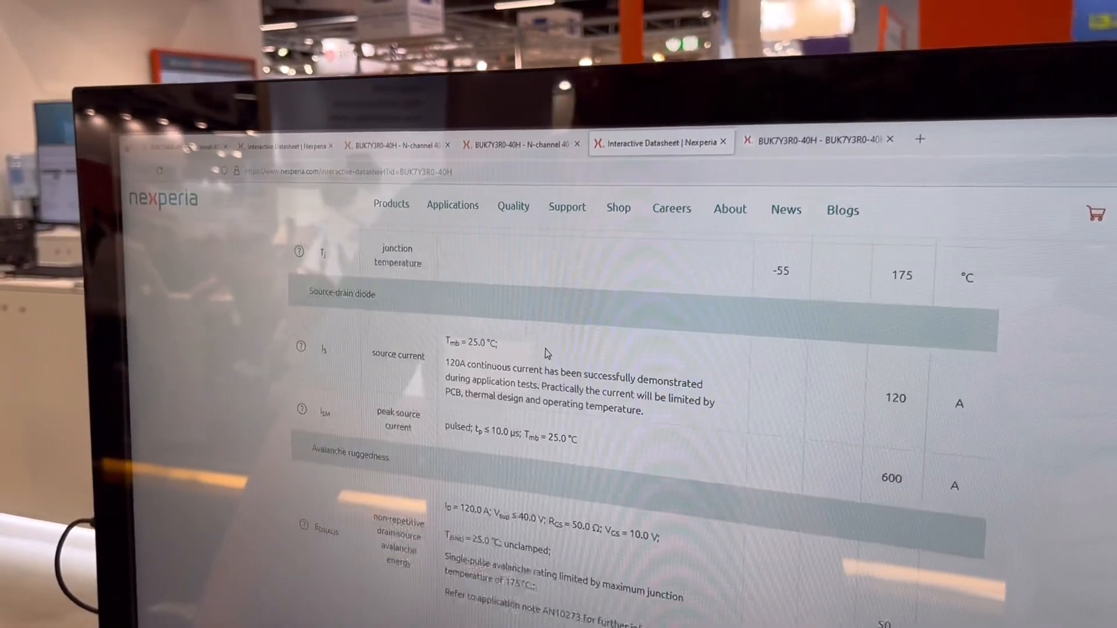
scroll(down, 3)
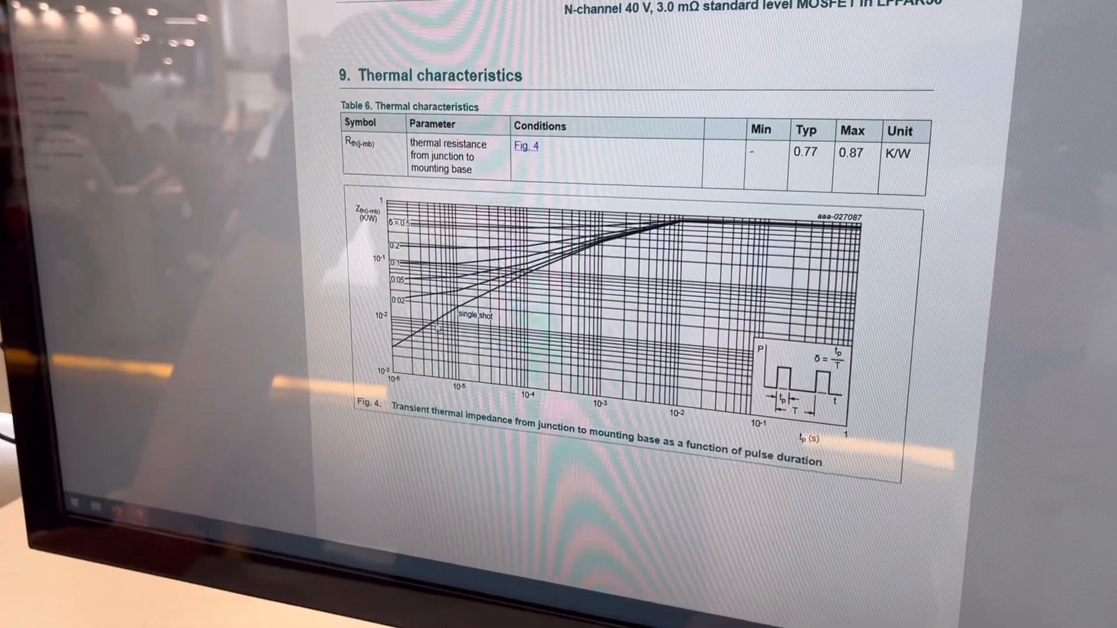
scroll(down, 3)
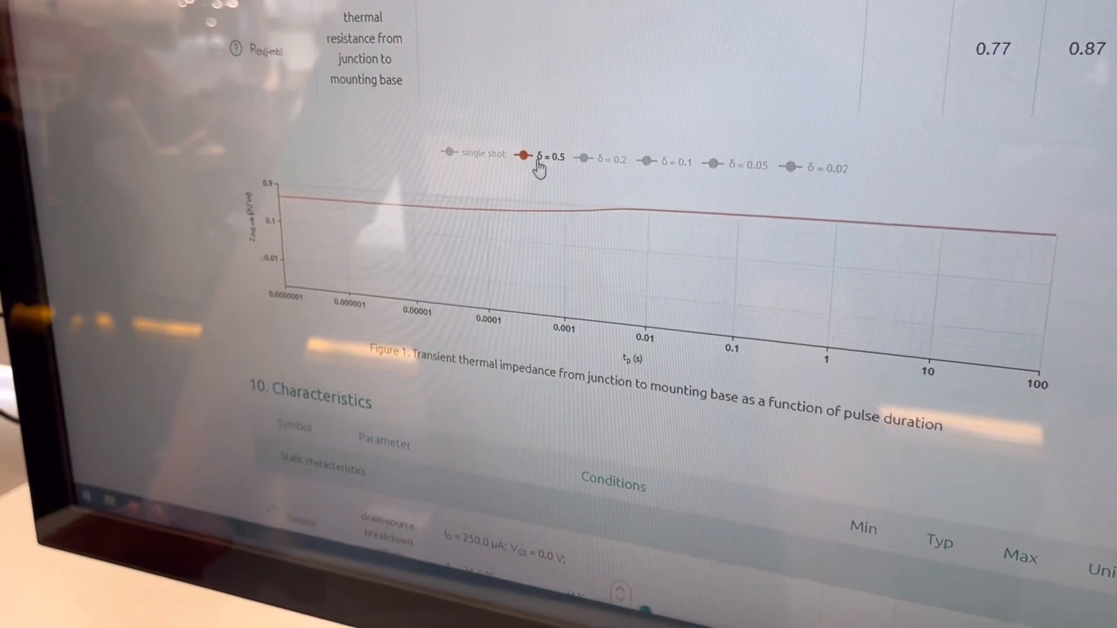
click(666, 157)
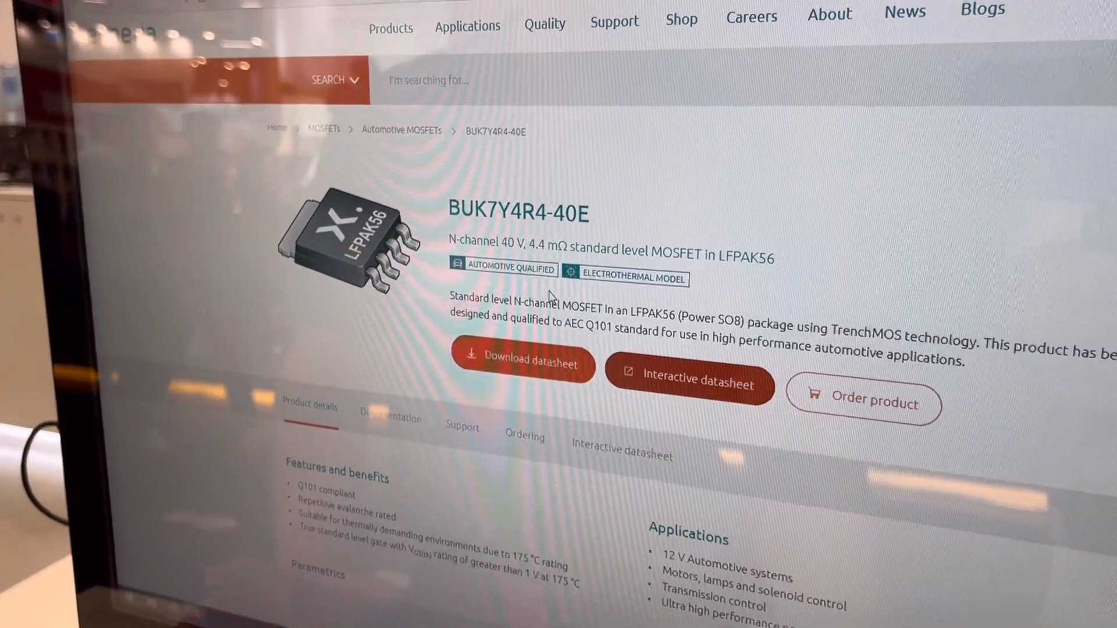
Show the Interactive datasheet section on the BUK7Y4R4-40E product page
scroll(down, 3)
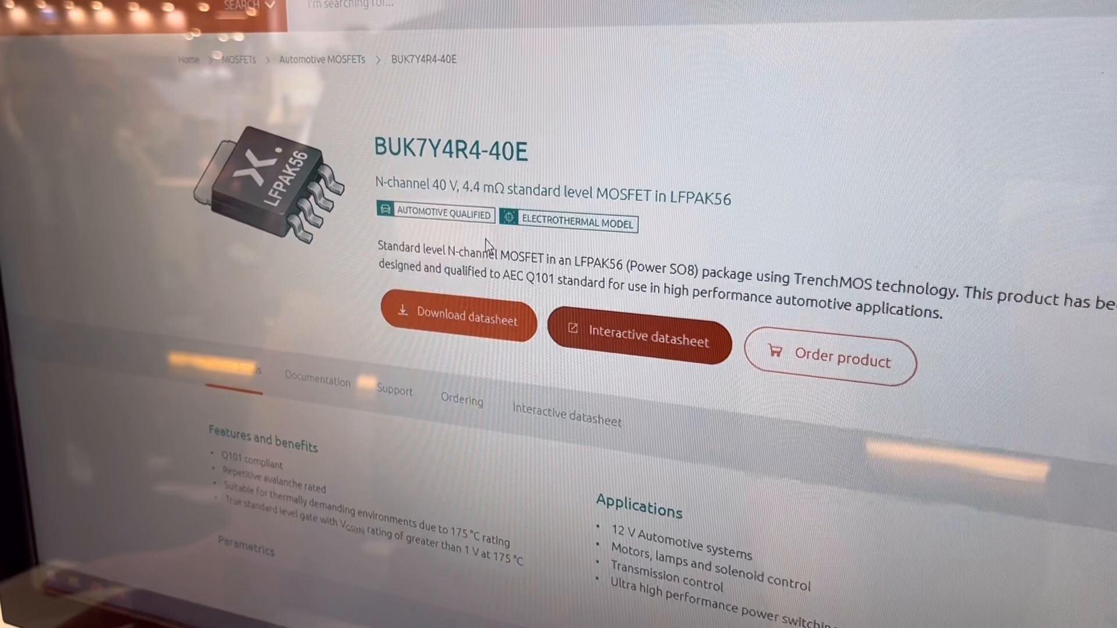
scroll(down, 3)
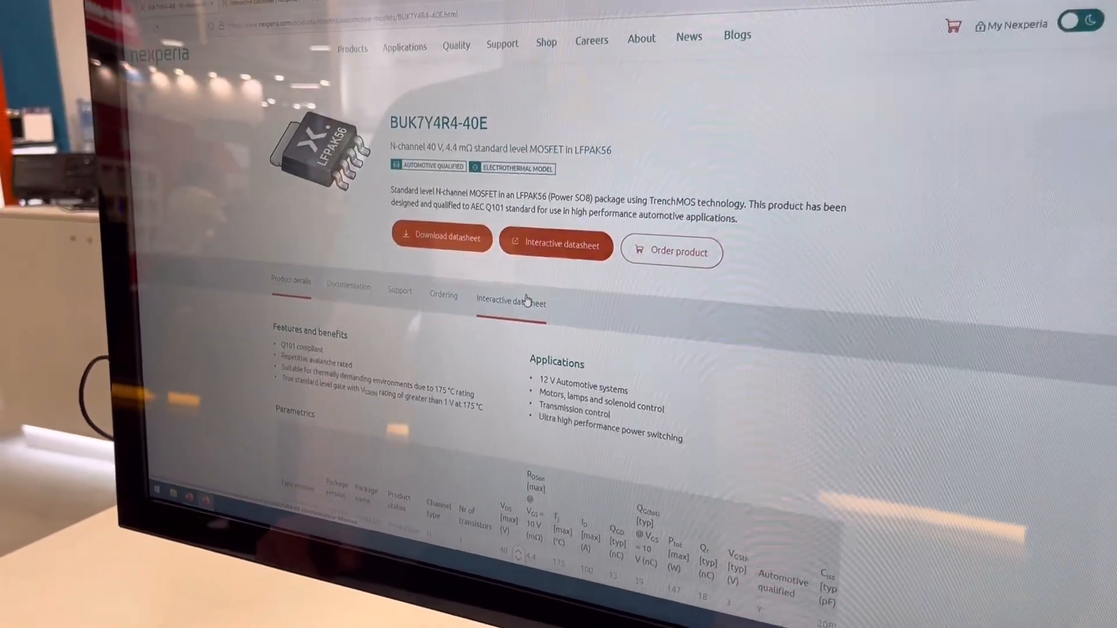
click(511, 300)
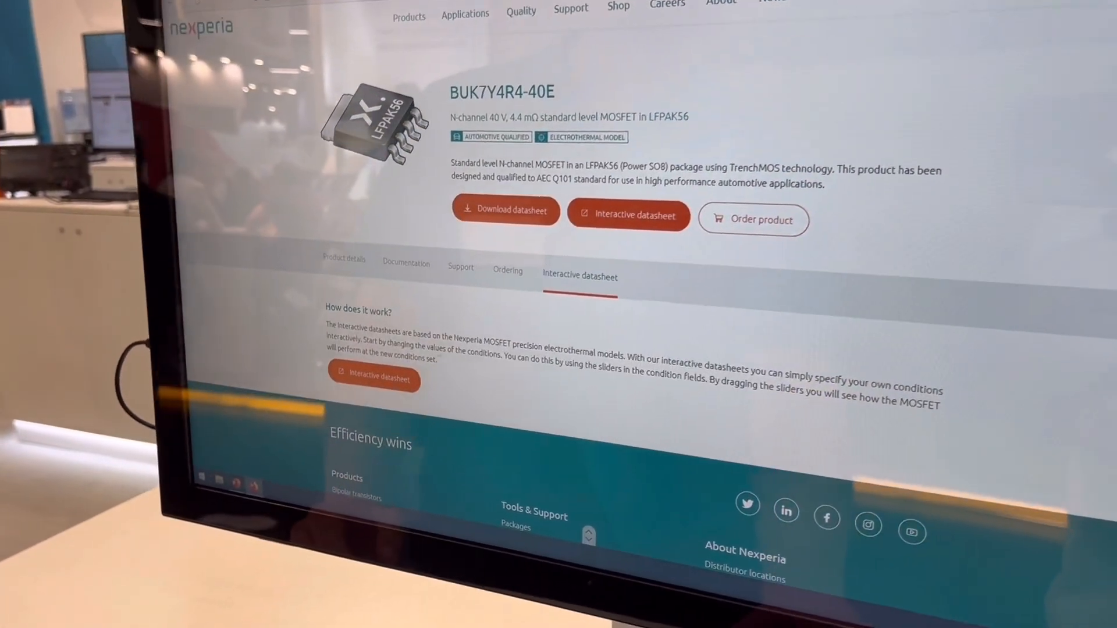